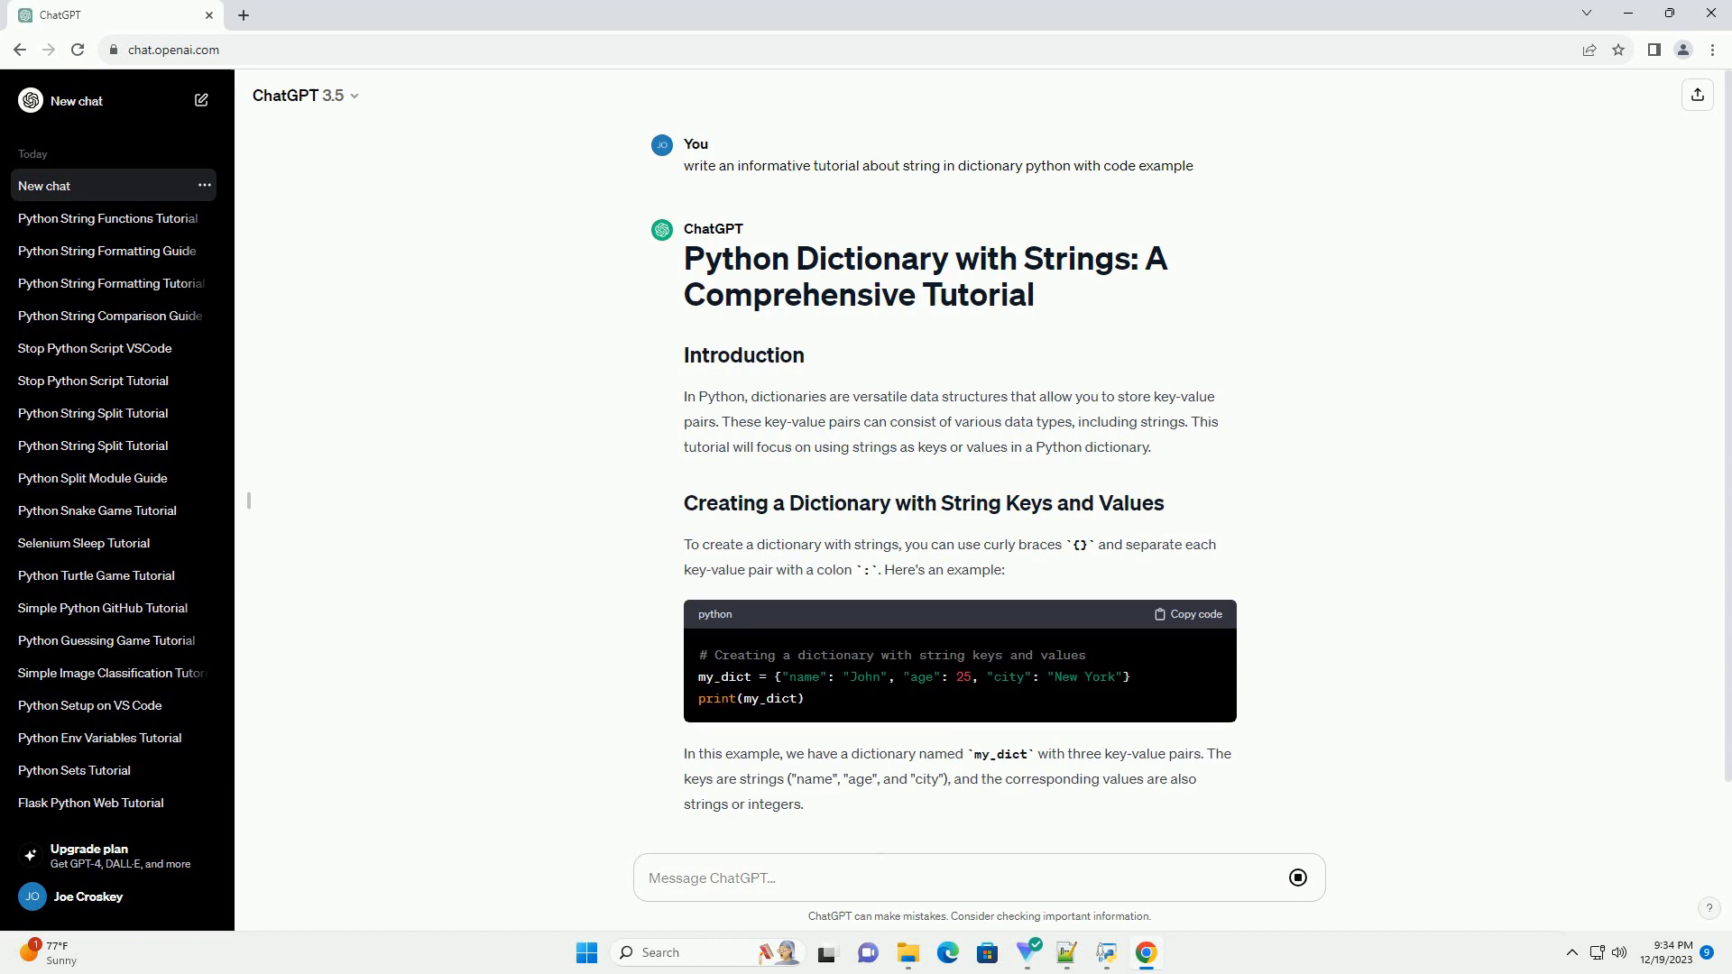
scroll("down", 3)
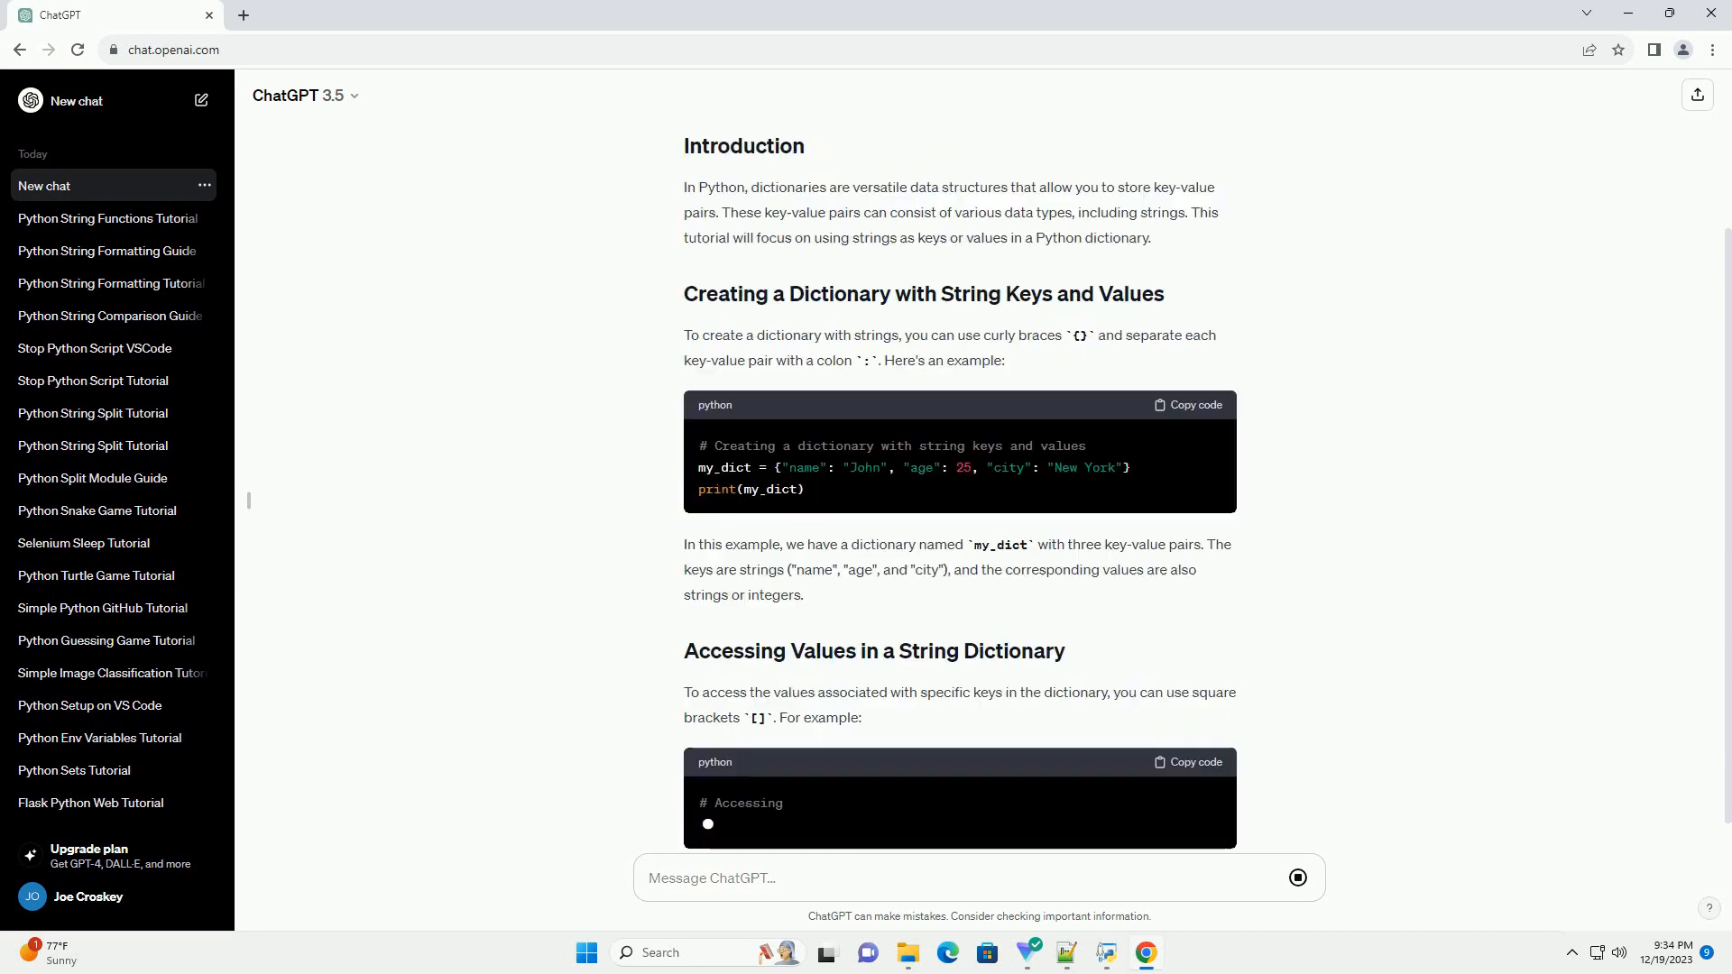
scroll("down", 3)
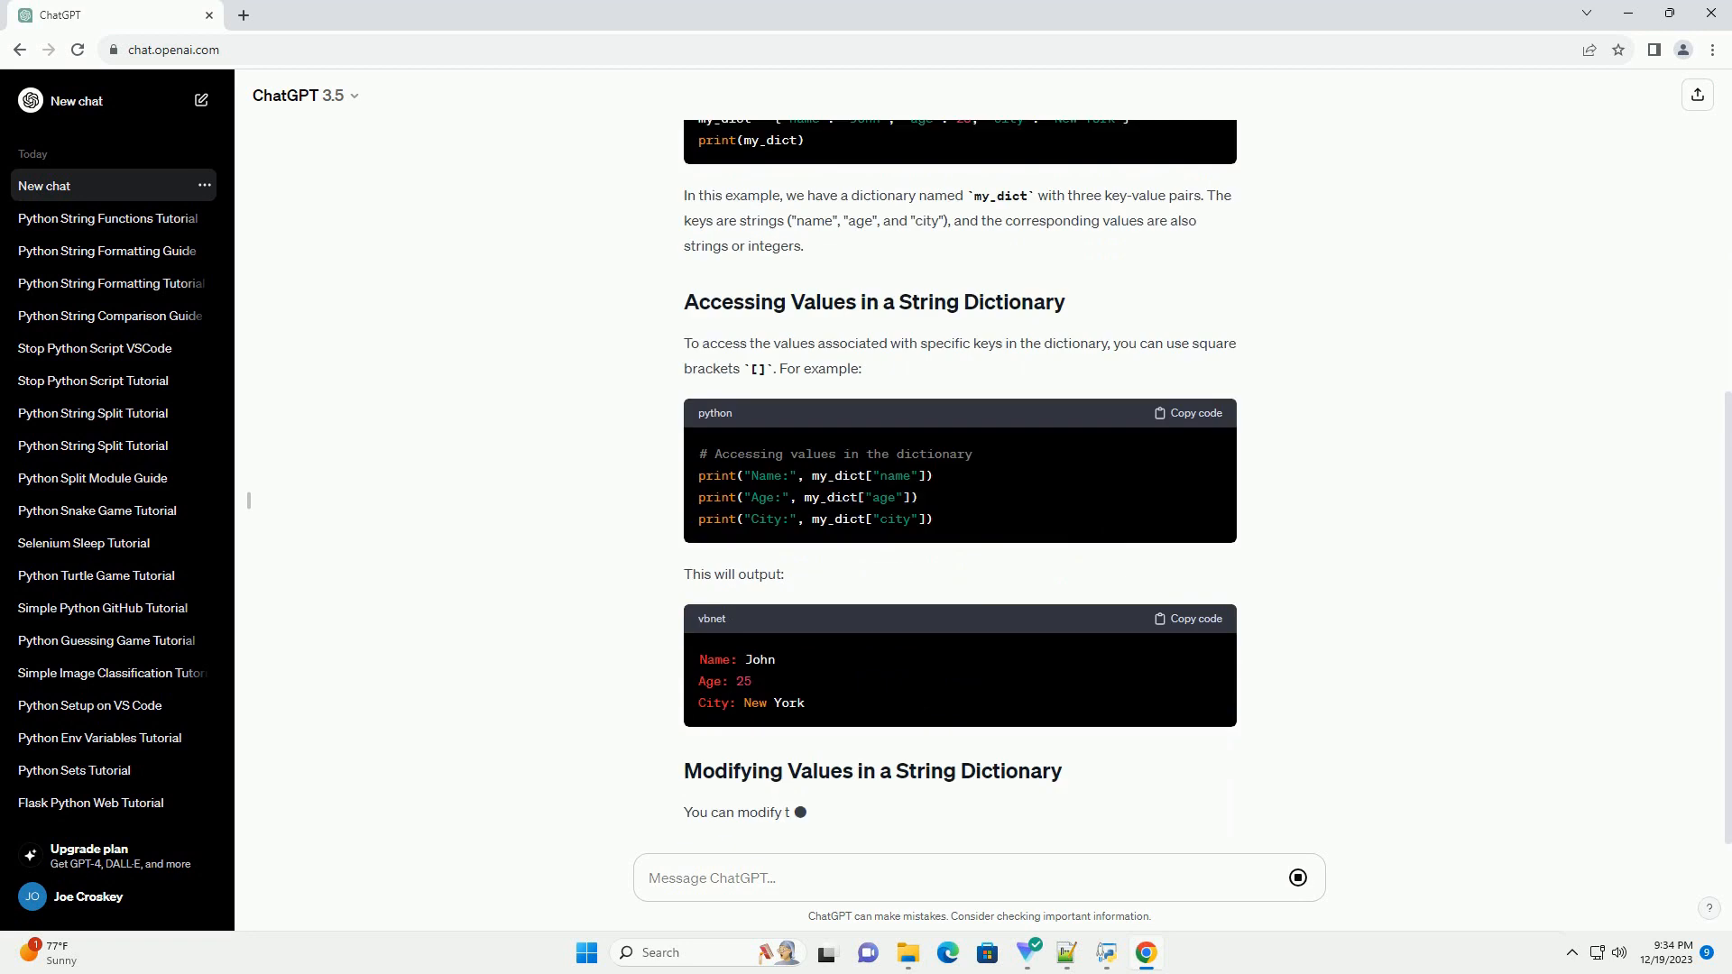
scroll("down", 3)
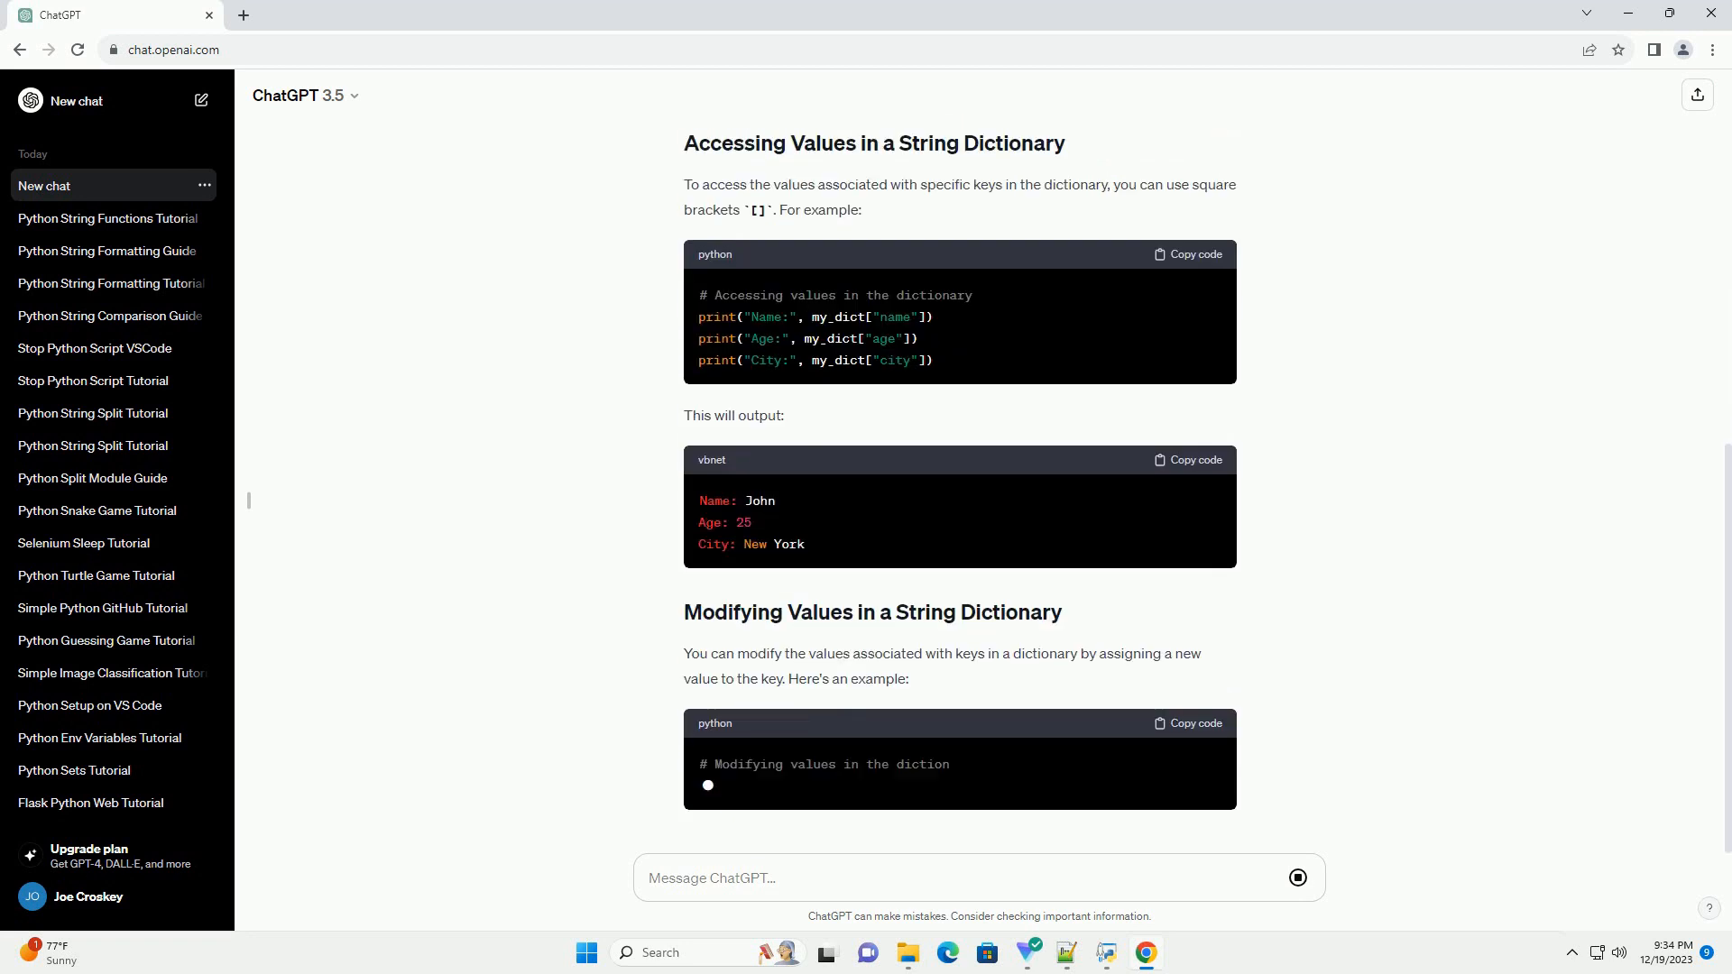
scroll("down", 3)
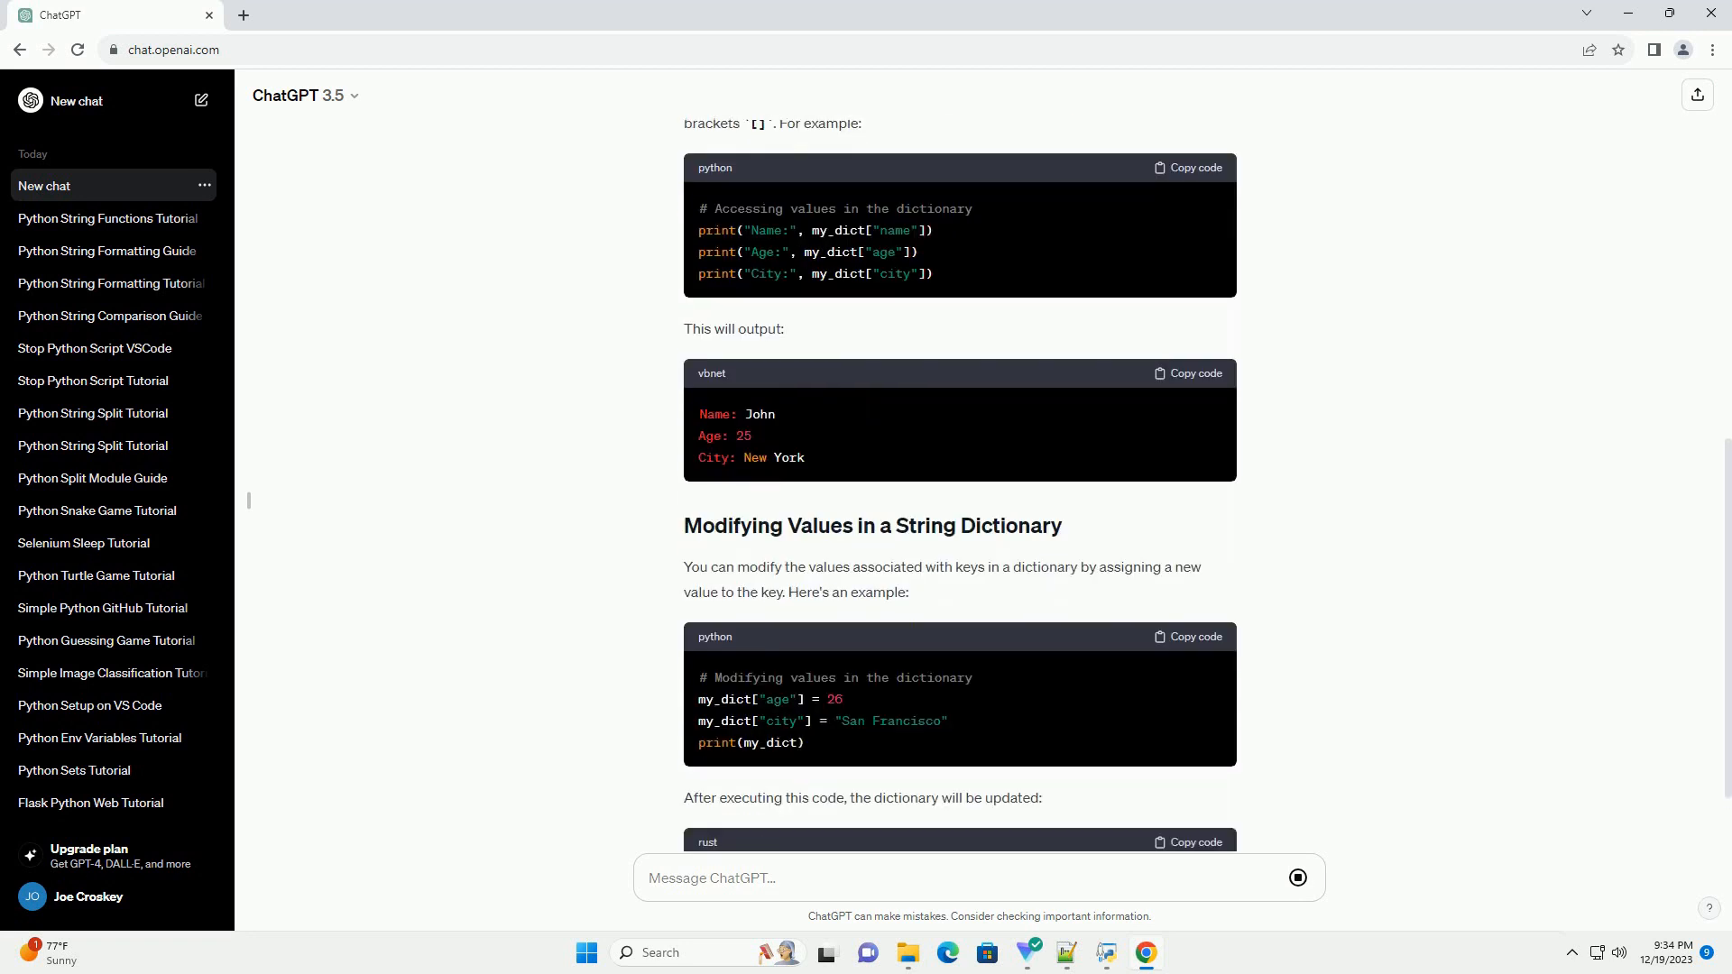
scroll("down", 3)
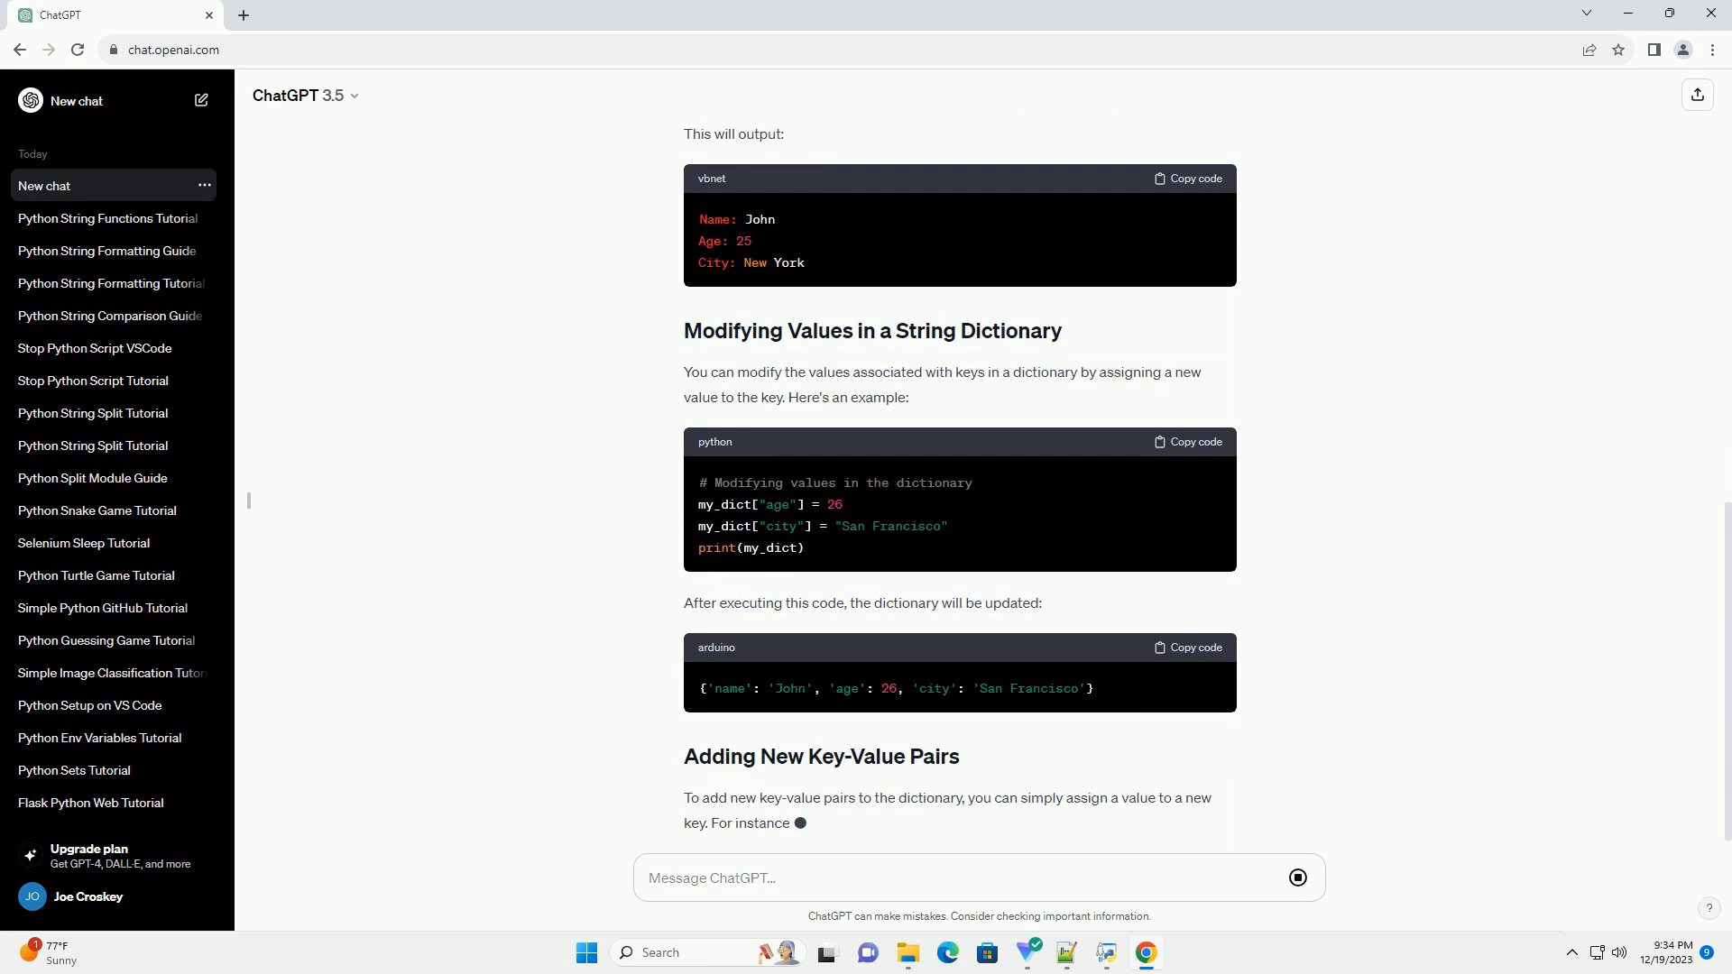
scroll("down", 3)
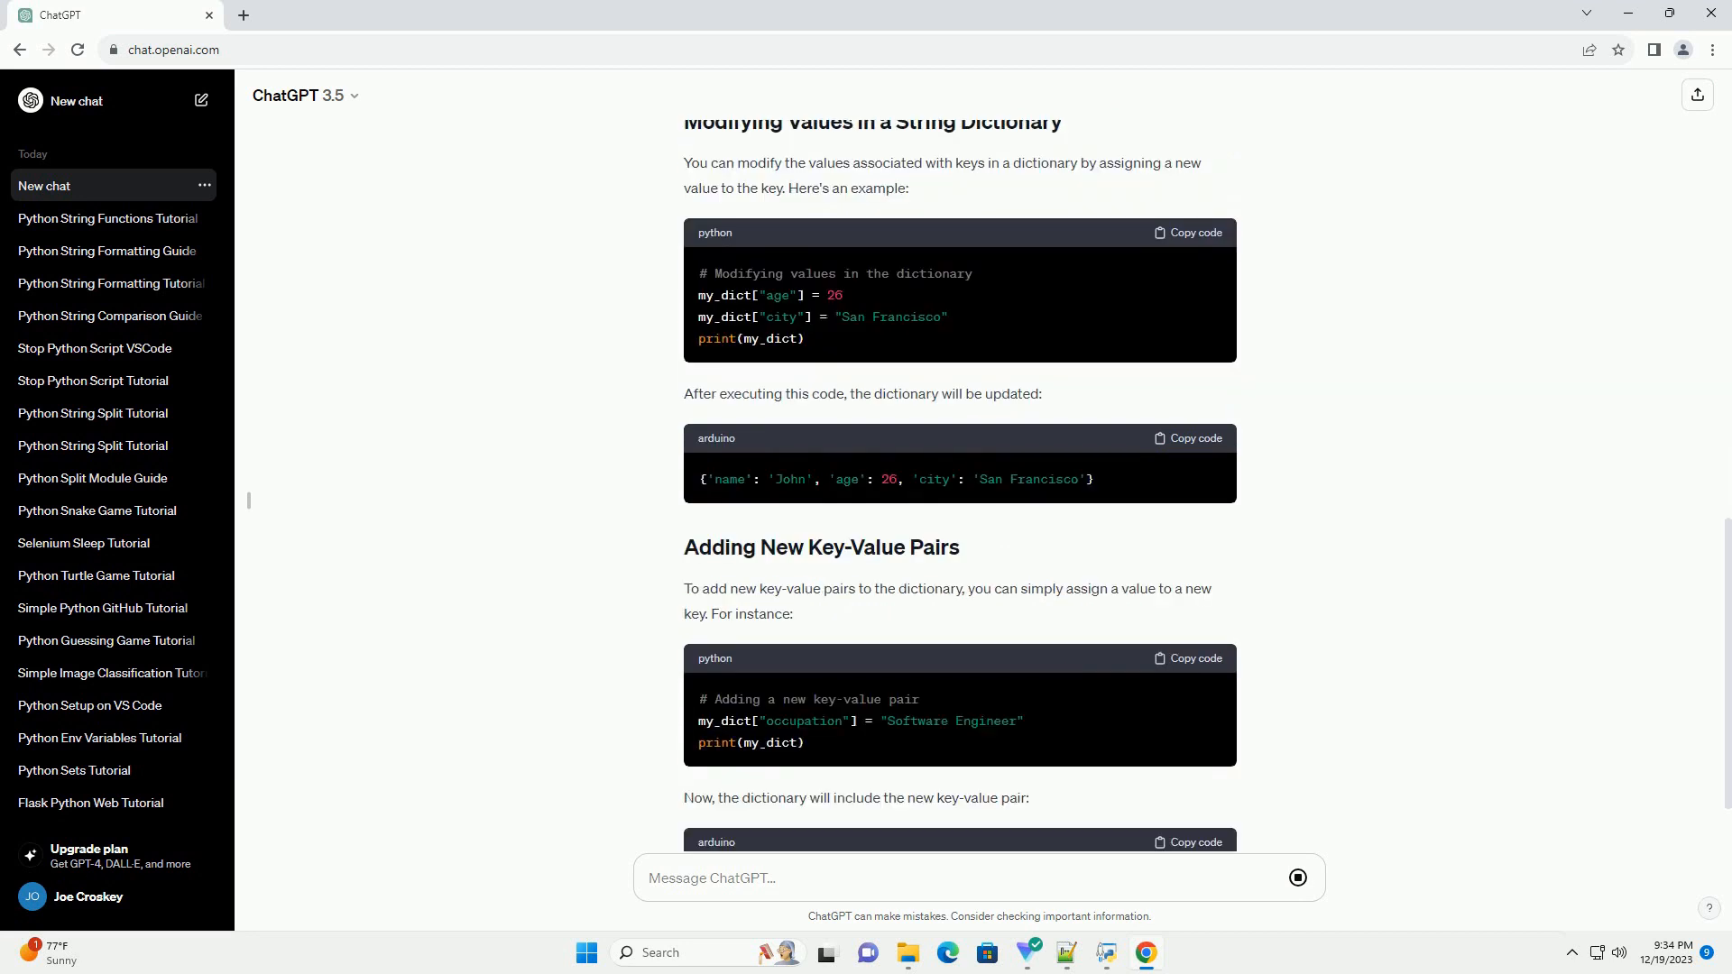
scroll("down", 3)
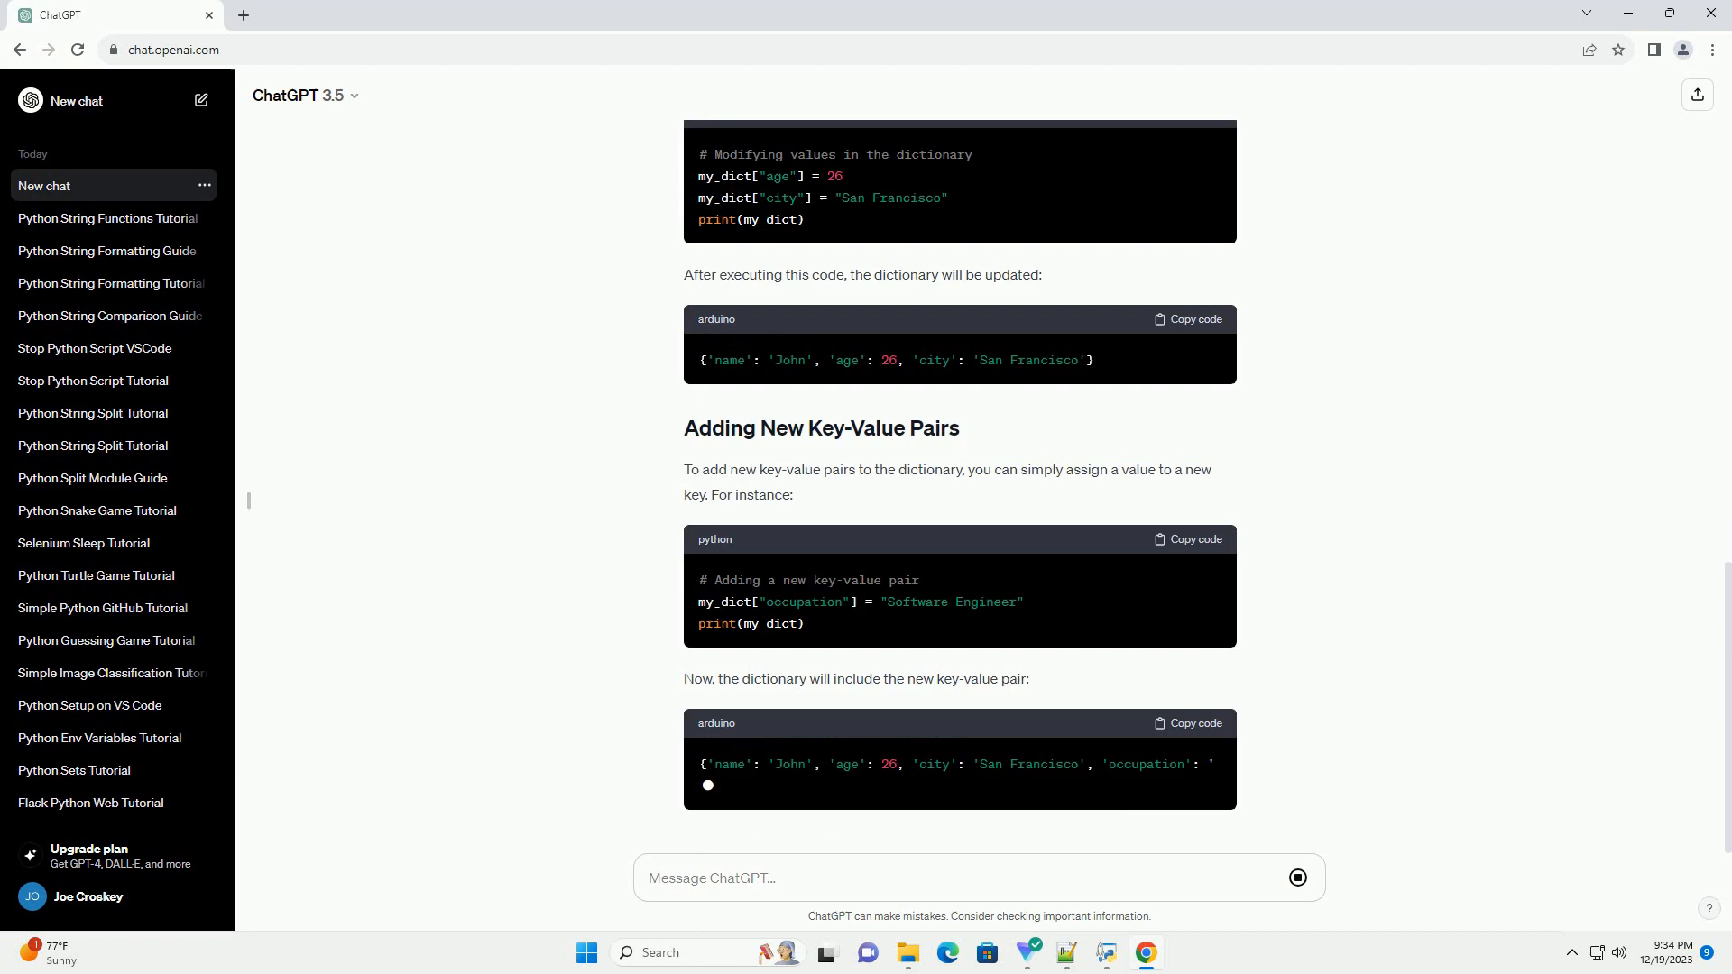
scroll("down", 3)
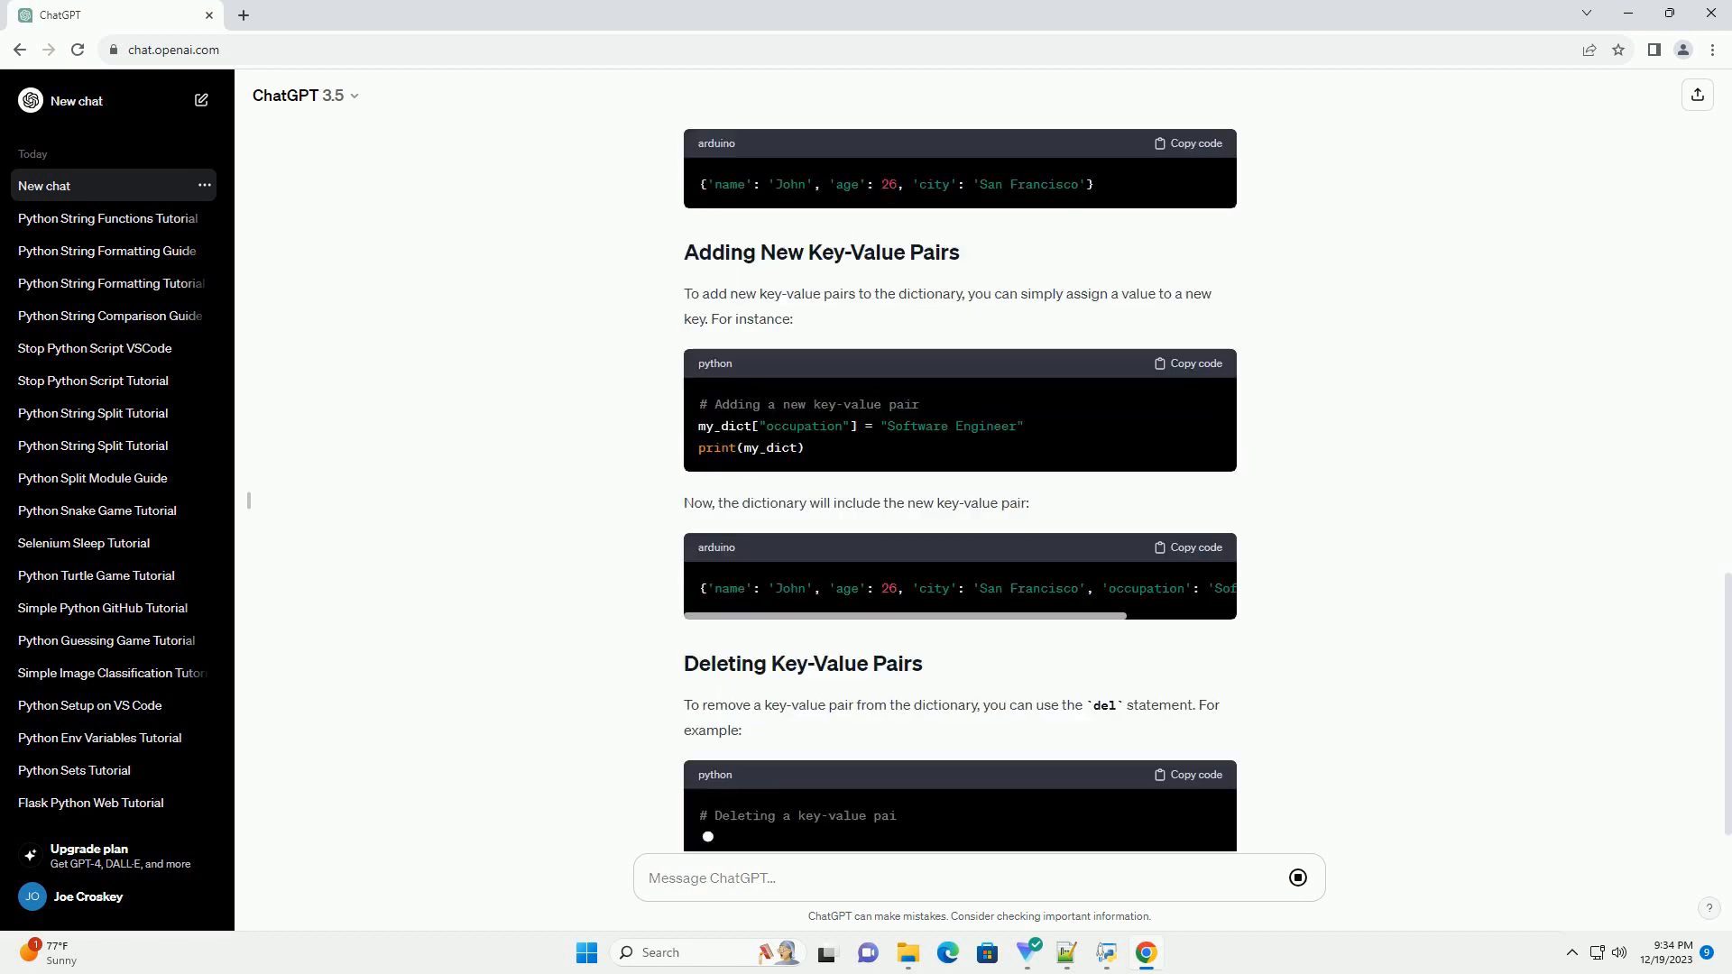
scroll("down", 3)
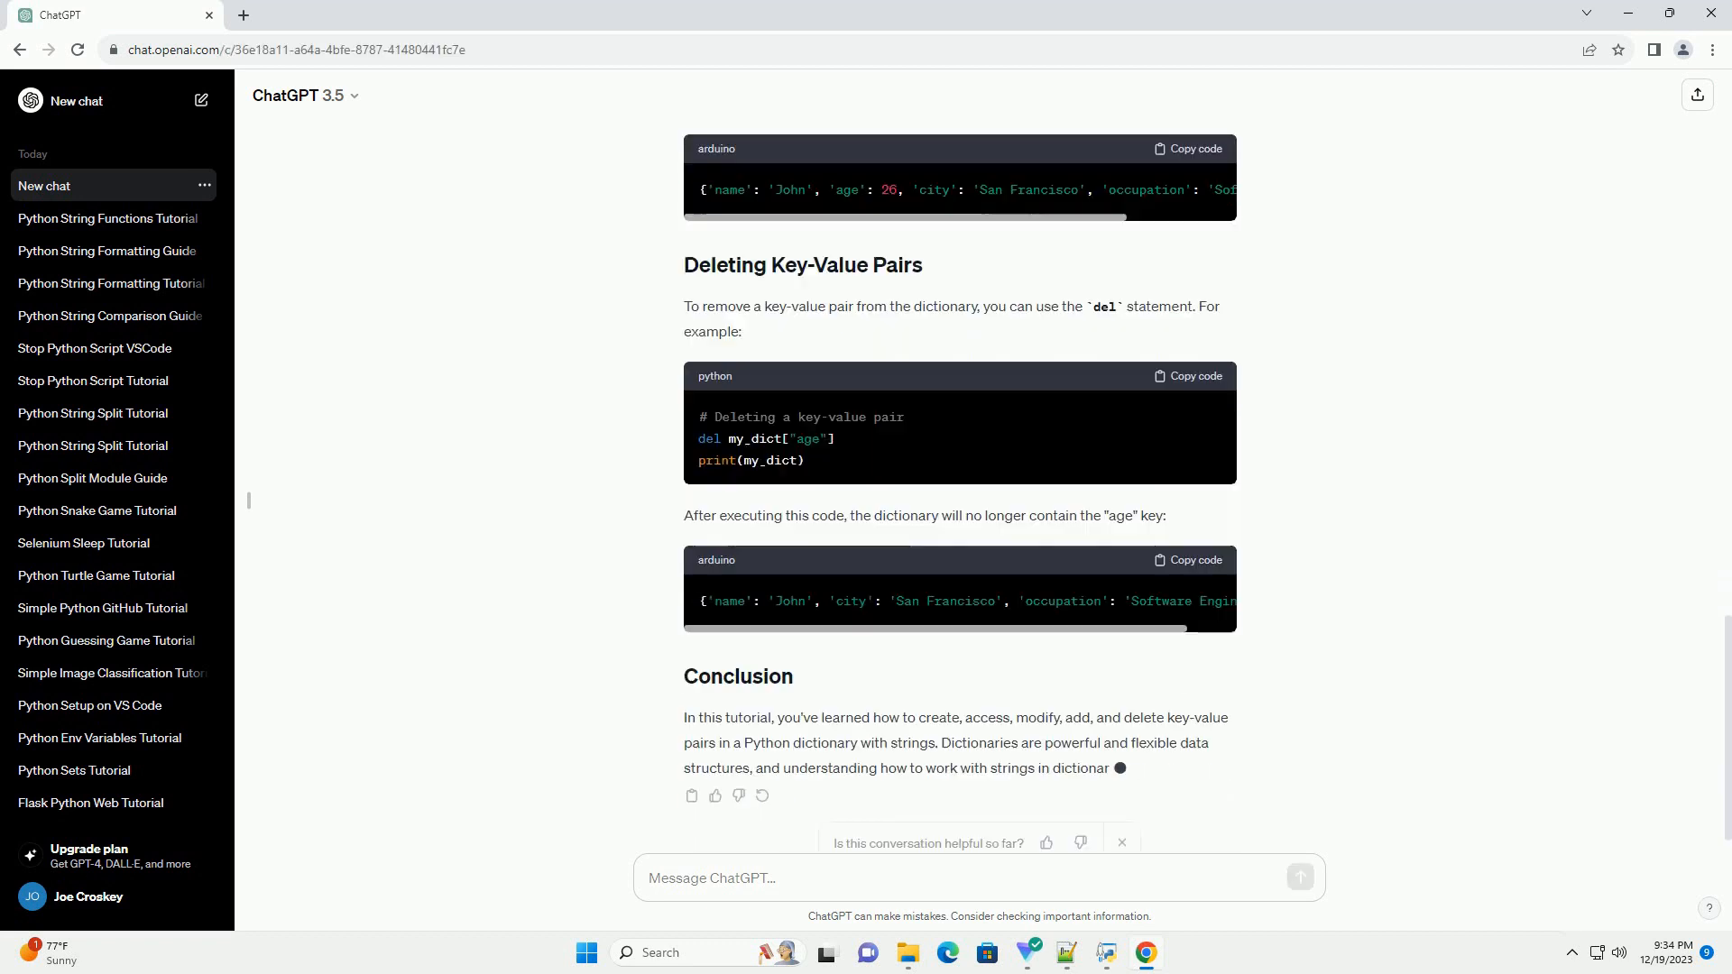
scroll("down", 3)
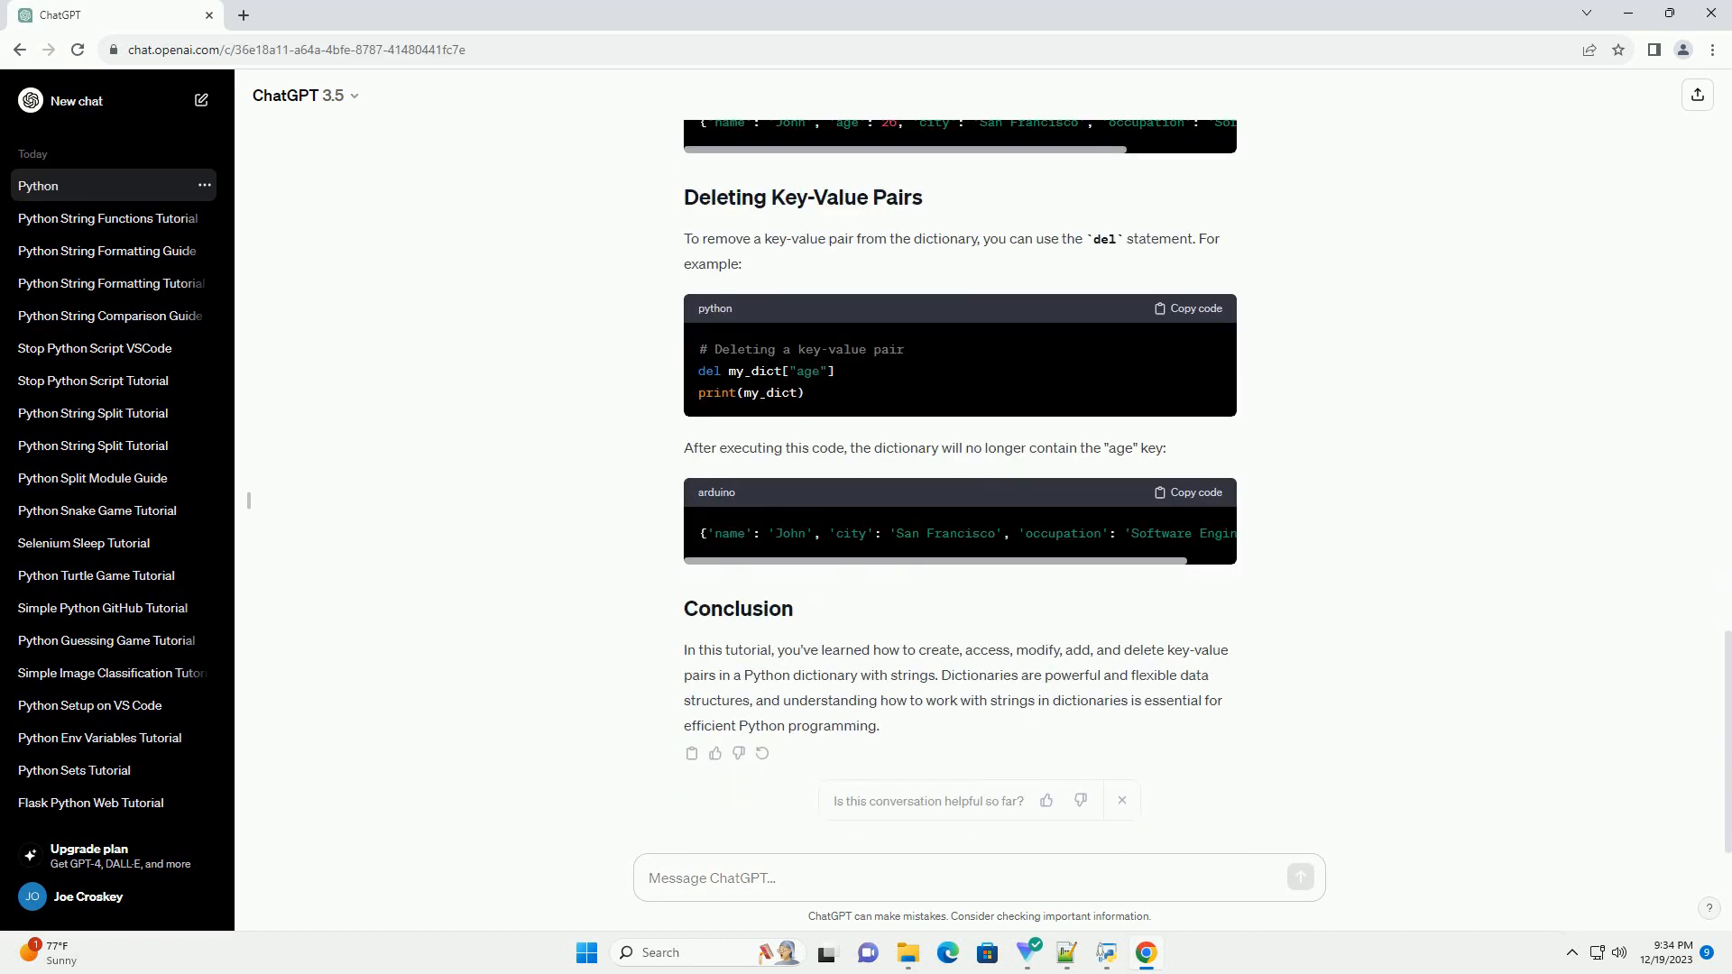